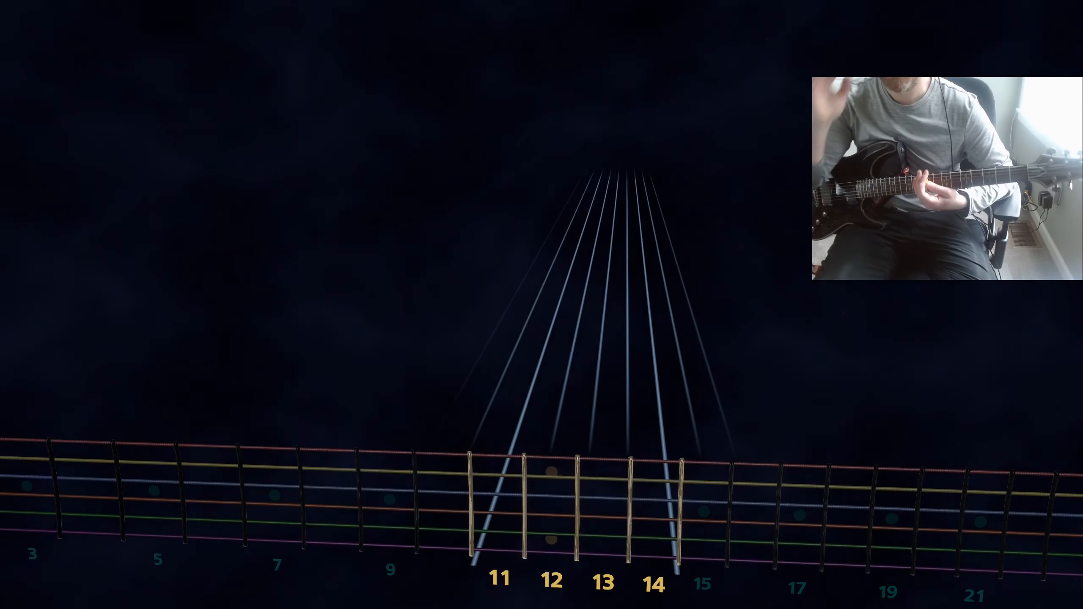
- Start the song, play it through on guitar along the note highway, and pause the timeline at the end
{"action": "left_click", "coordinate": [28, 28]}
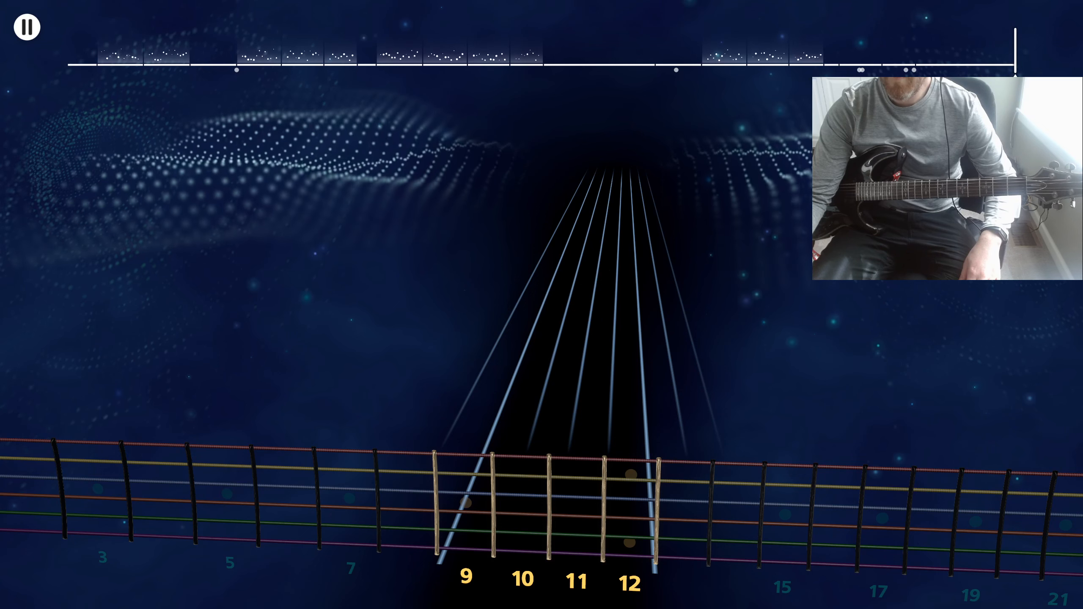
{"action": "left_click", "coordinate": [28, 27]}
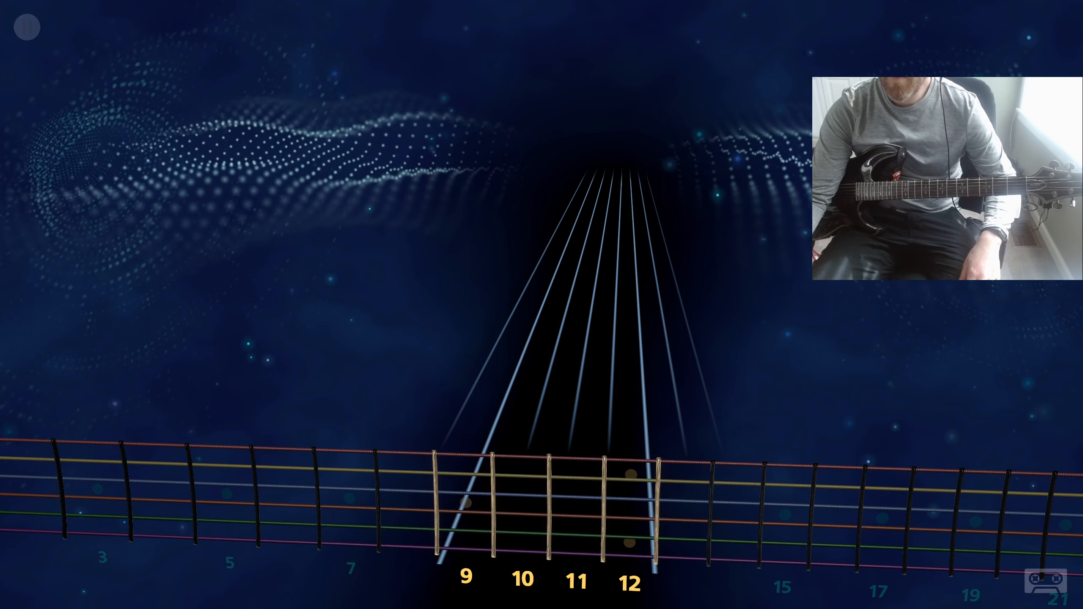